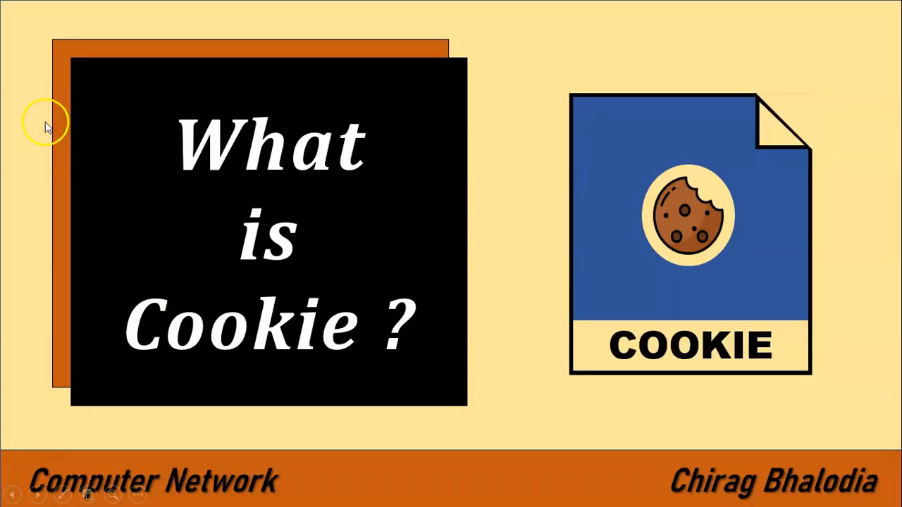
mouse_move(237, 368)
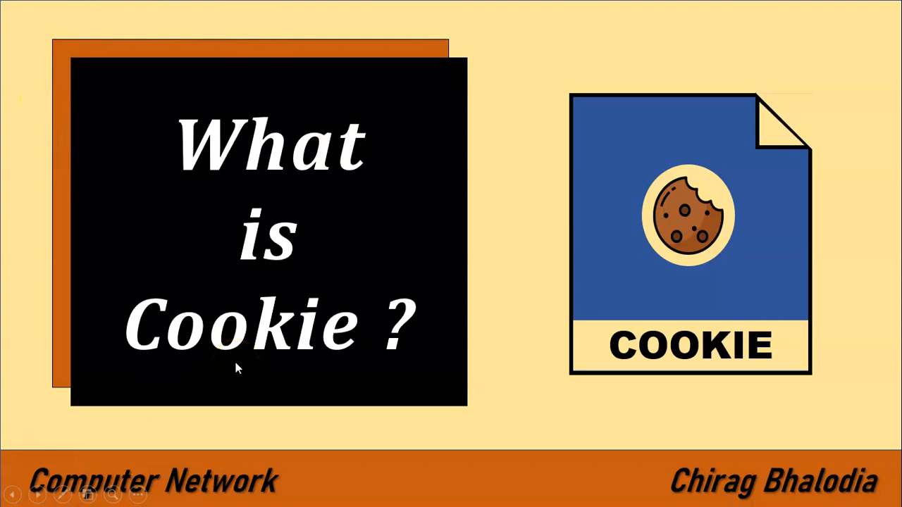
mouse_move(301, 377)
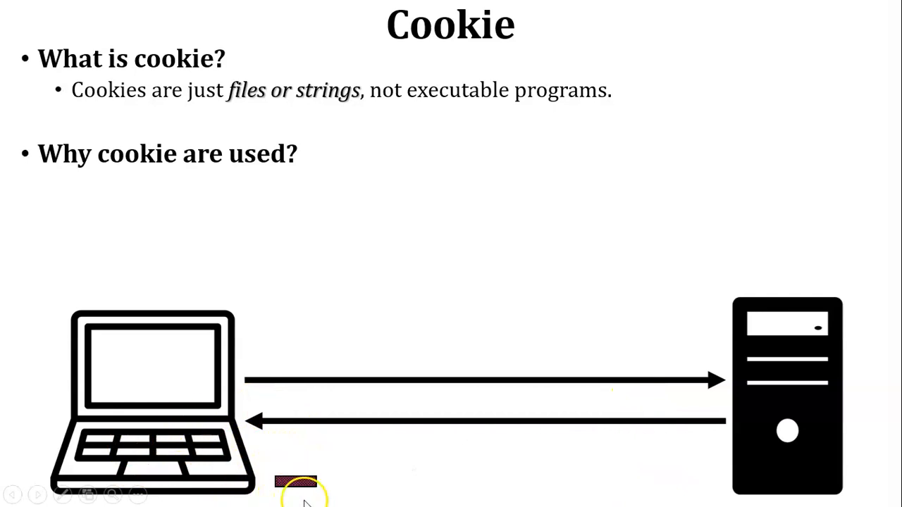
mouse_move(293, 491)
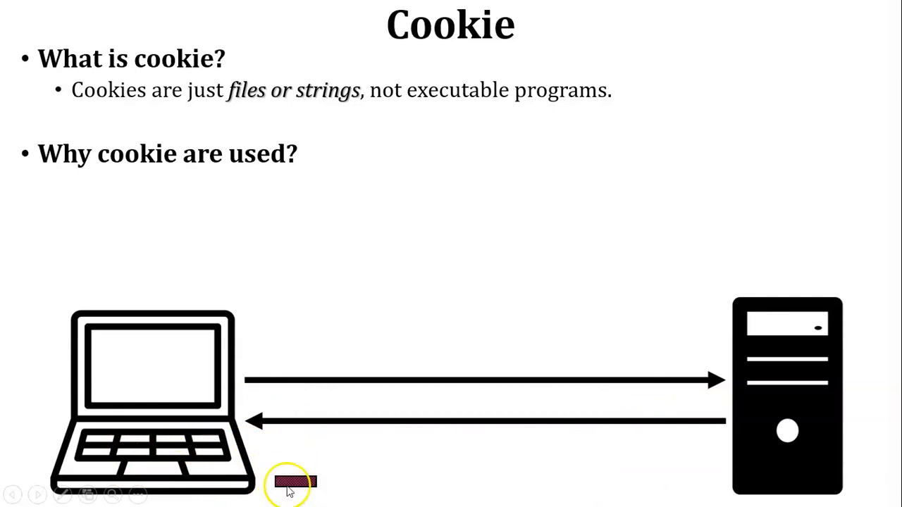
mouse_move(307, 490)
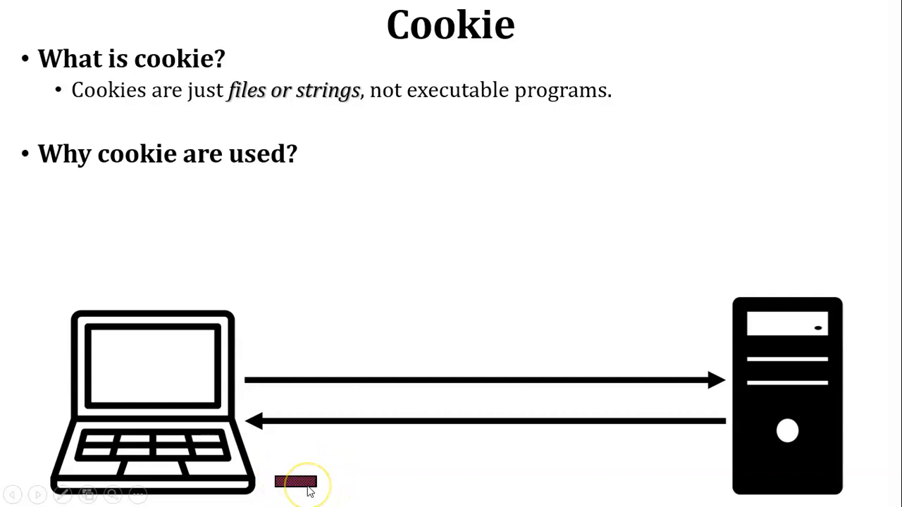